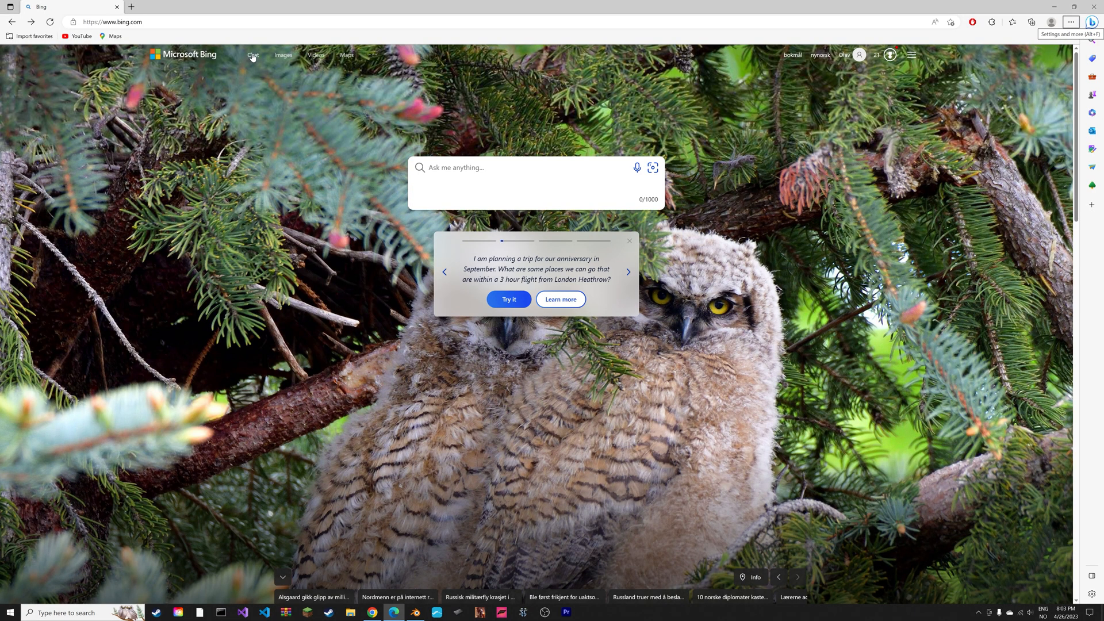
- Ask Bing Chat in Precise mode for a script adding cubes in a 3D pyramid shape
{"action": "left_click", "coordinate": [252, 55]}
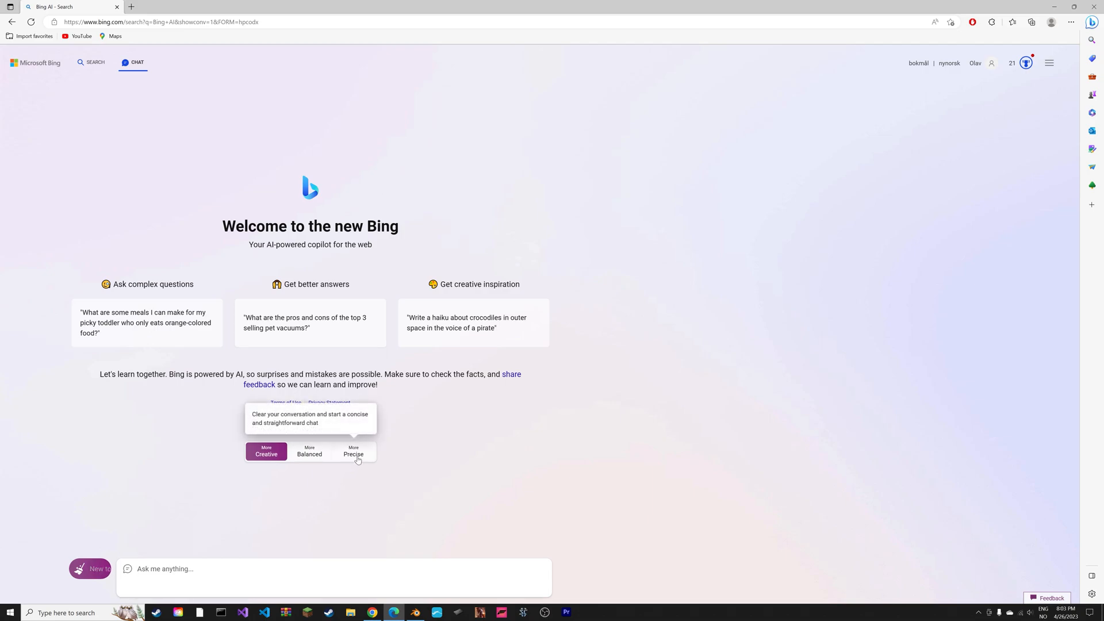
{"action": "left_click", "coordinate": [354, 451]}
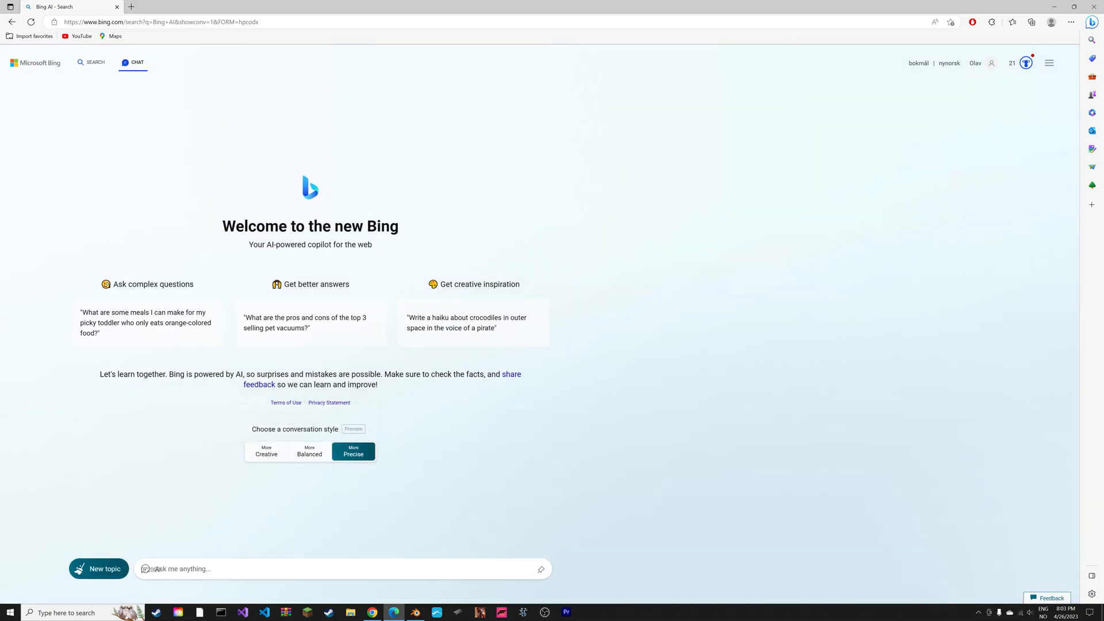
{"action": "type", "text": "create a blender python script that"}
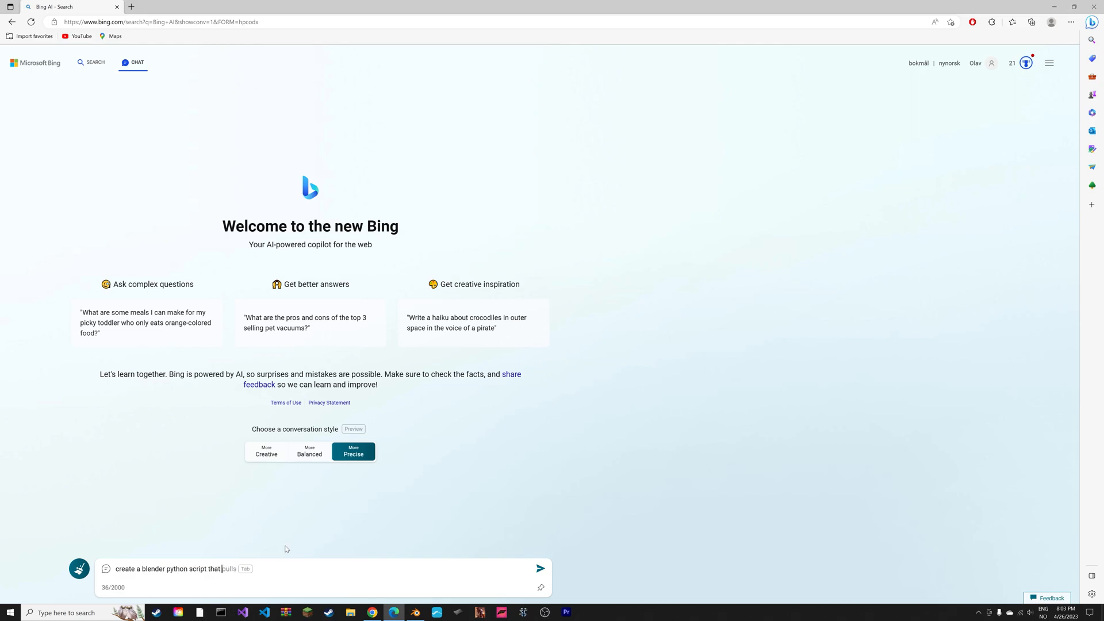
{"action": "type", "text": "adds cubes in the shape of"}
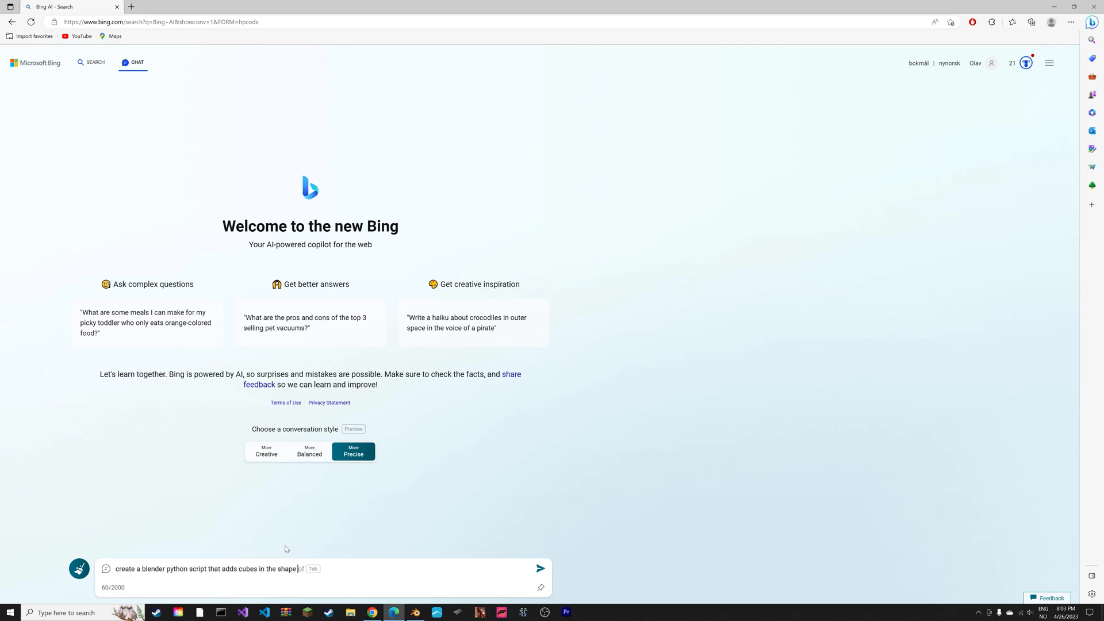
{"action": "left_click", "coordinate": [540, 568]}
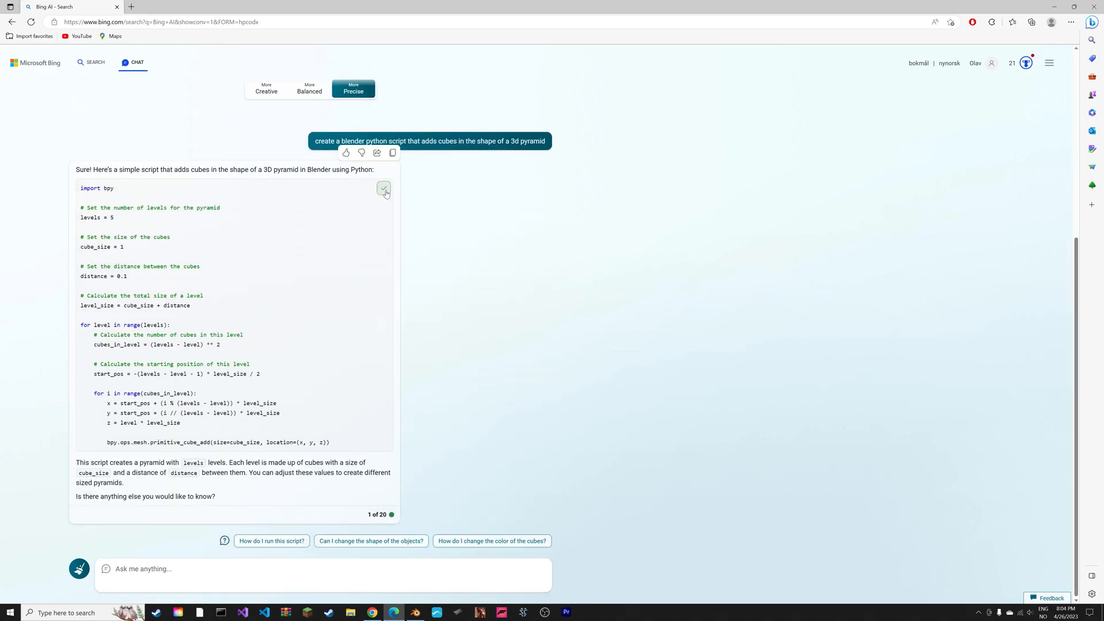
- Run Bing's pyramid script in Blender's Scripting workspace, then rerun it with 10 levels and 0.05 spacing
{"action": "left_click", "coordinate": [414, 611]}
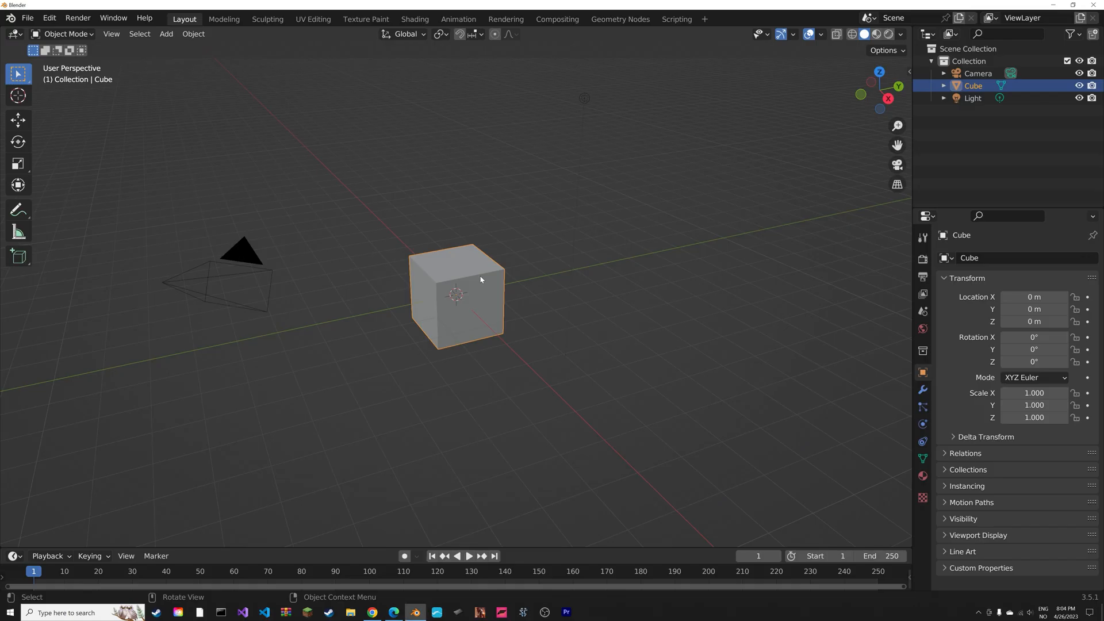
{"action": "left_click", "coordinate": [675, 19]}
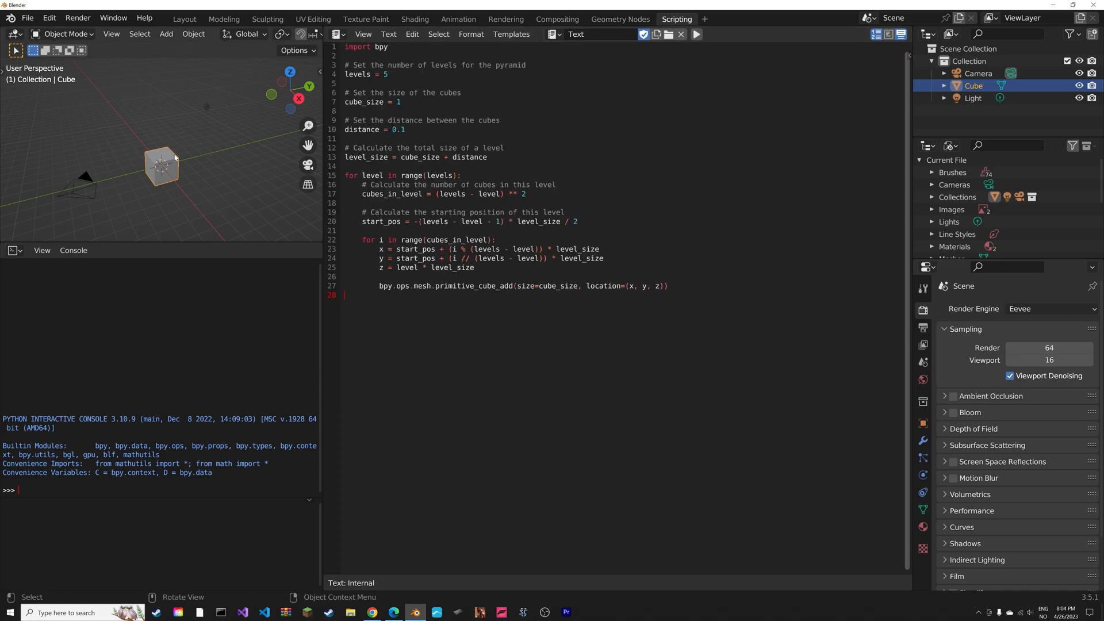
{"action": "left_click", "coordinate": [696, 34]}
{"action": "type", "text": "05"}
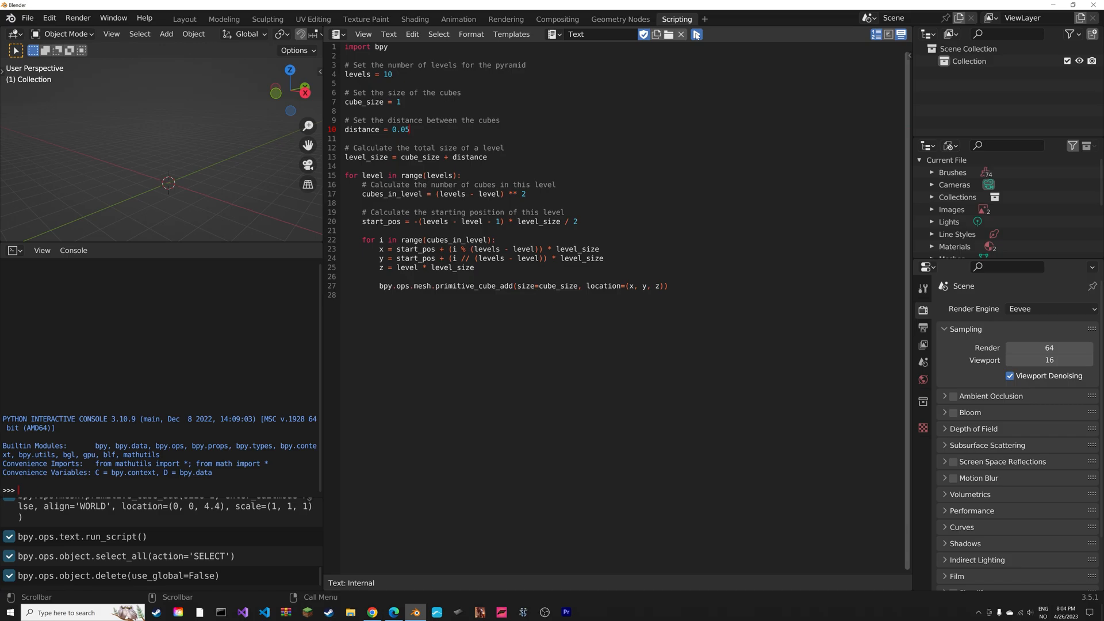
{"action": "left_click", "coordinate": [696, 34]}
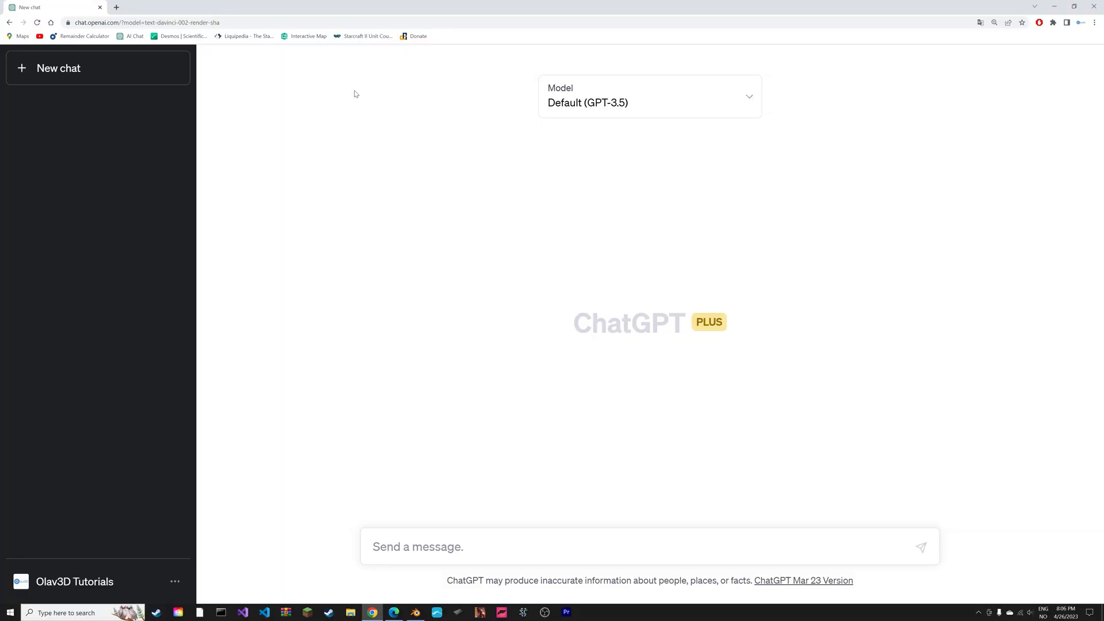
- Send GPT-3.5 the prompt 'create a blender python script that adds cubes in the shape of a 3d pyramid'
{"action": "type", "text": "create a blender python script that adds cubes in the shape of a 3d pyramid"}
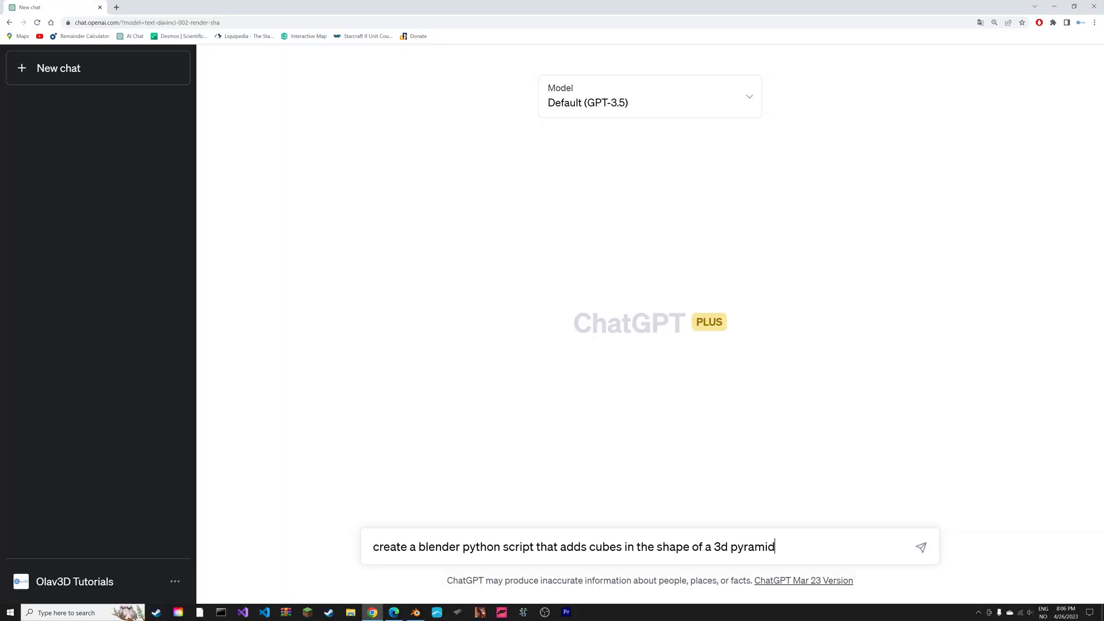
{"action": "left_click", "coordinate": [920, 546]}
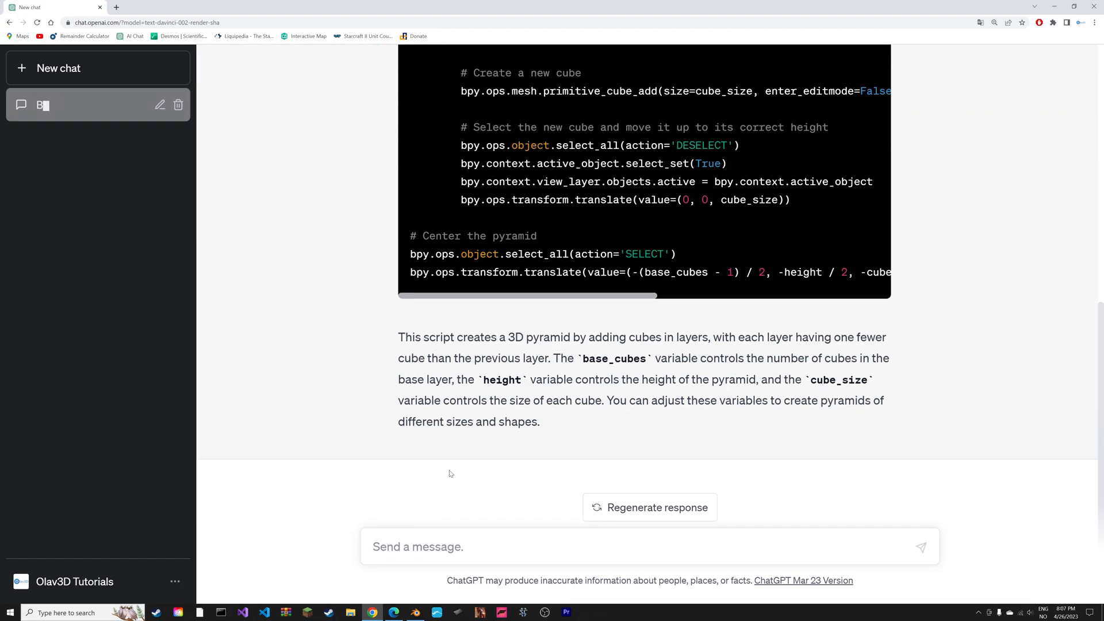
{"action": "left_click", "coordinate": [834, 210]}
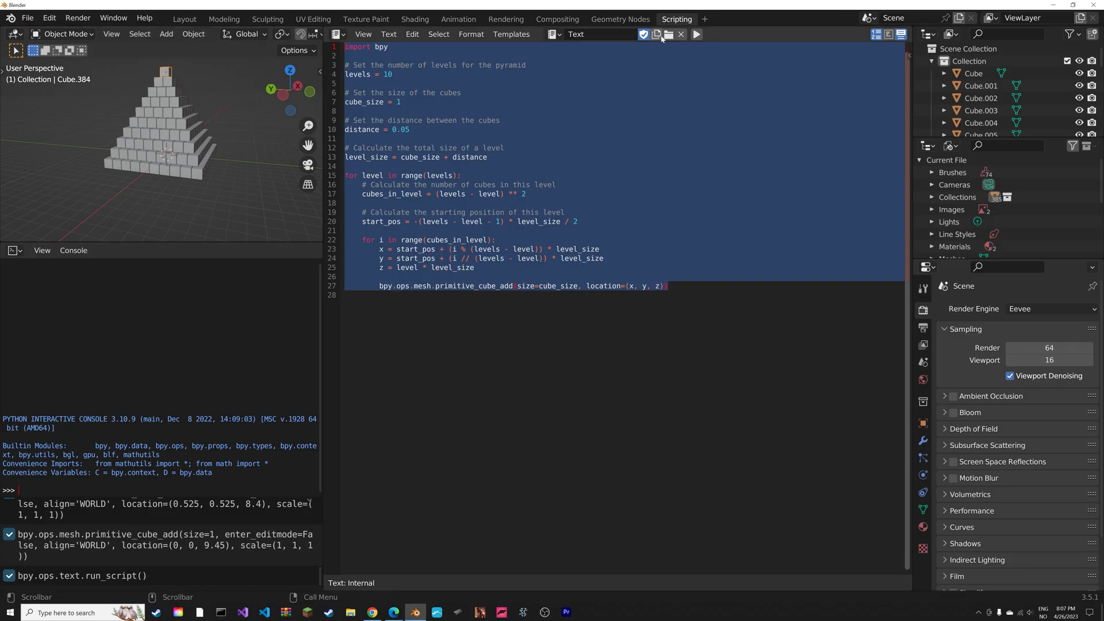
- Run the edited script to generate the ten-level stepped cube pyramid
{"action": "left_click", "coordinate": [656, 34]}
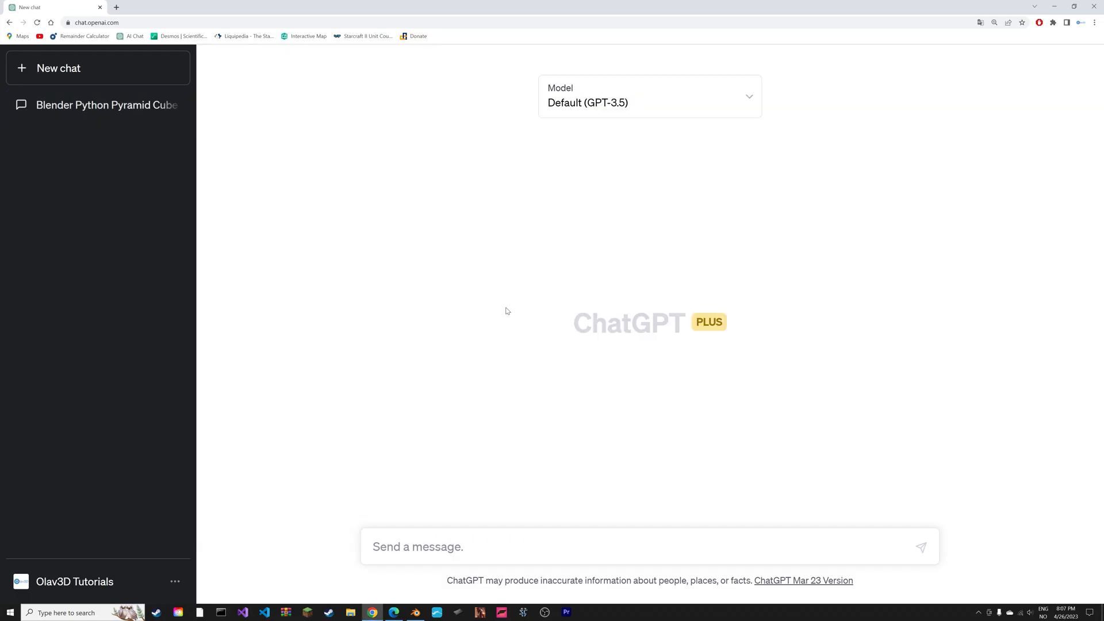
- Switch the new chat to GPT-4 and copy its base-size-5 pyramid script
{"action": "left_click", "coordinate": [647, 97]}
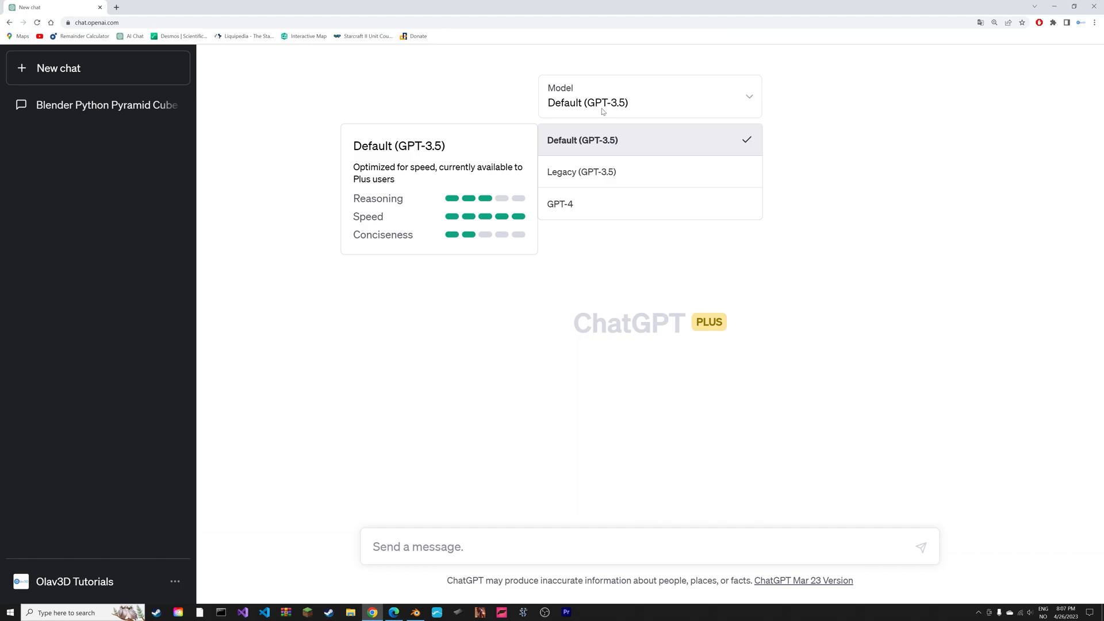
{"action": "left_click", "coordinate": [559, 204]}
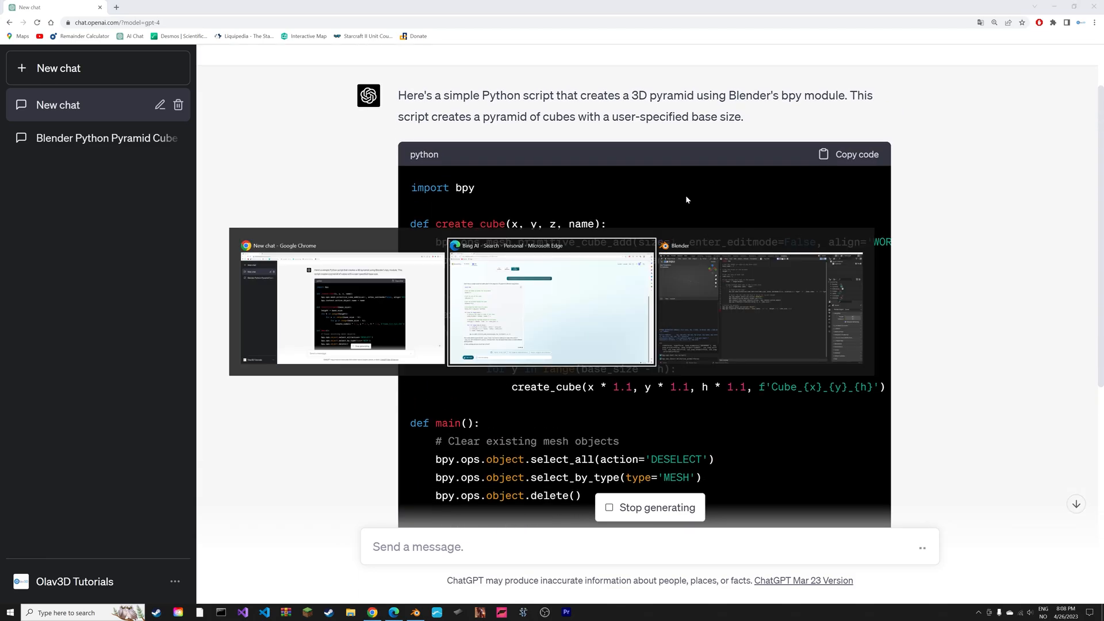
{"action": "left_click", "coordinate": [758, 303]}
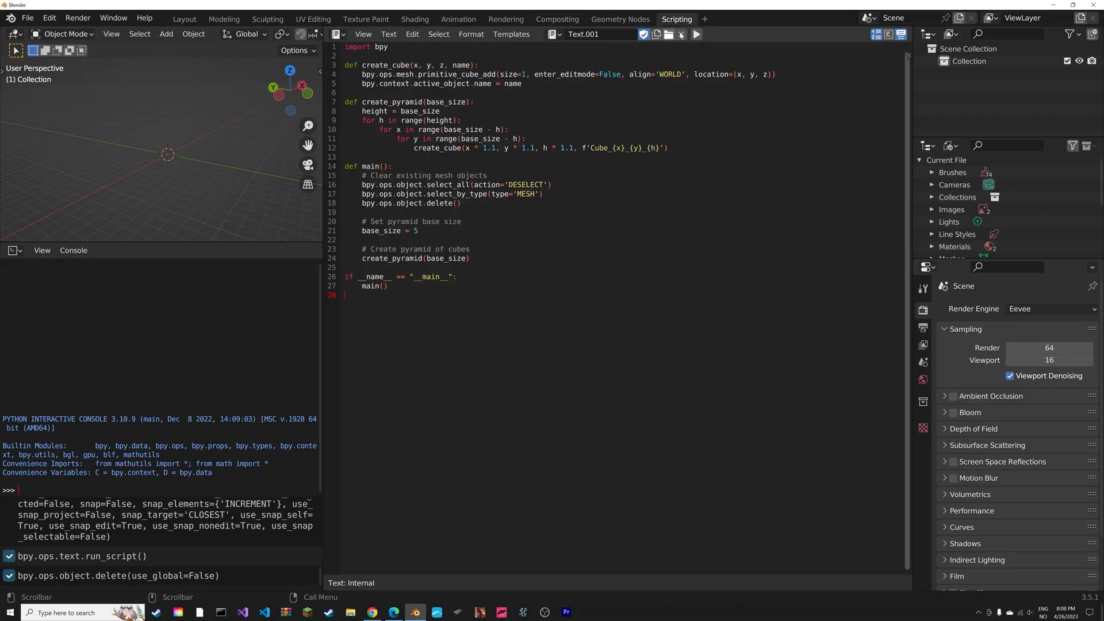
- Run GPT-4's pyramid script, then delete the generated cubes
{"action": "left_click", "coordinate": [694, 34]}
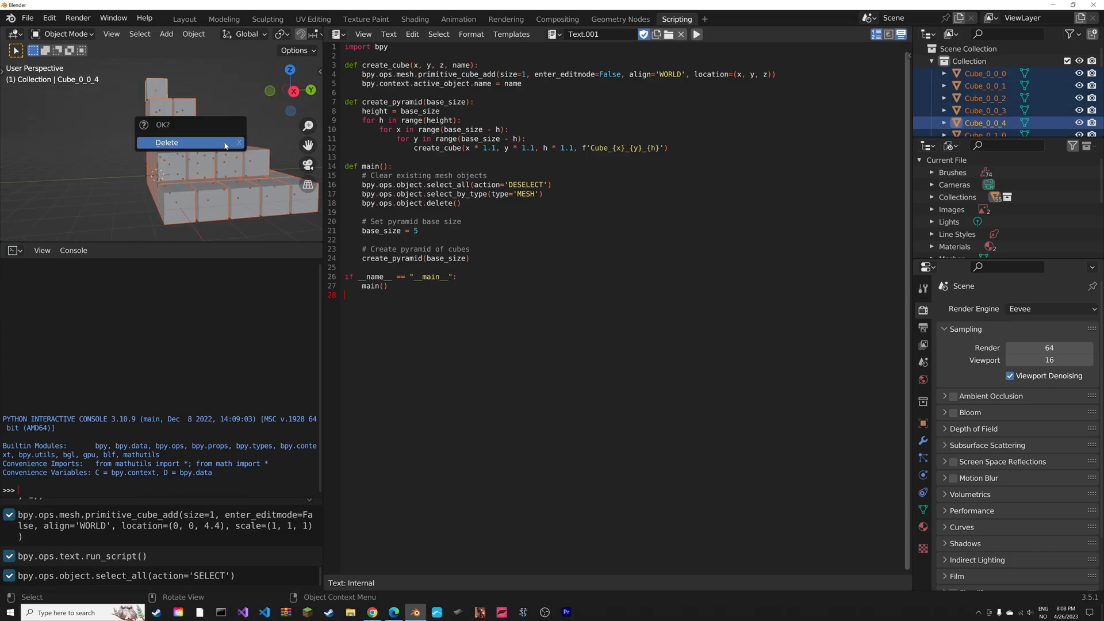
{"action": "left_click", "coordinate": [394, 611]}
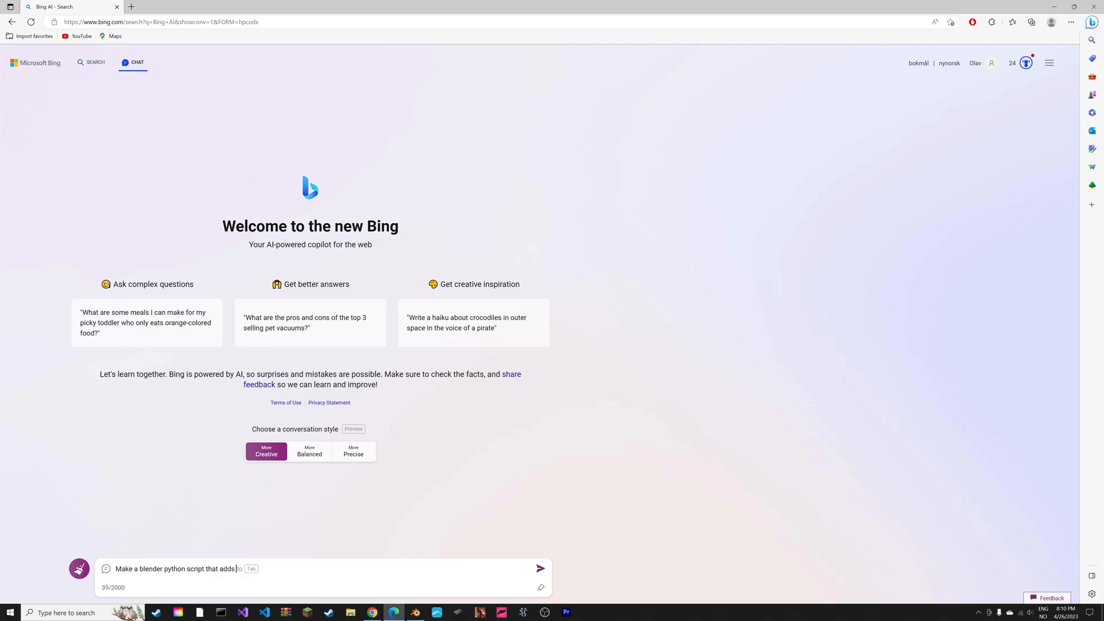
- Send Bing the cube-heart script request and copy the heart script from its answer
{"action": "left_click", "coordinate": [540, 568]}
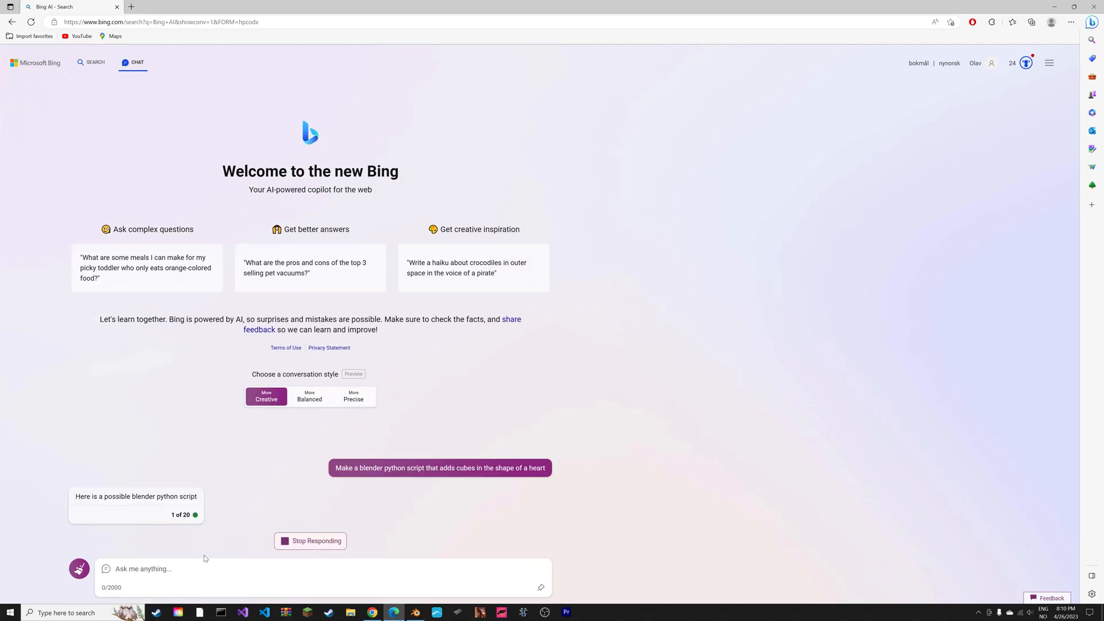
{"action": "scroll", "scroll_direction": "down", "scroll_amount": 3}
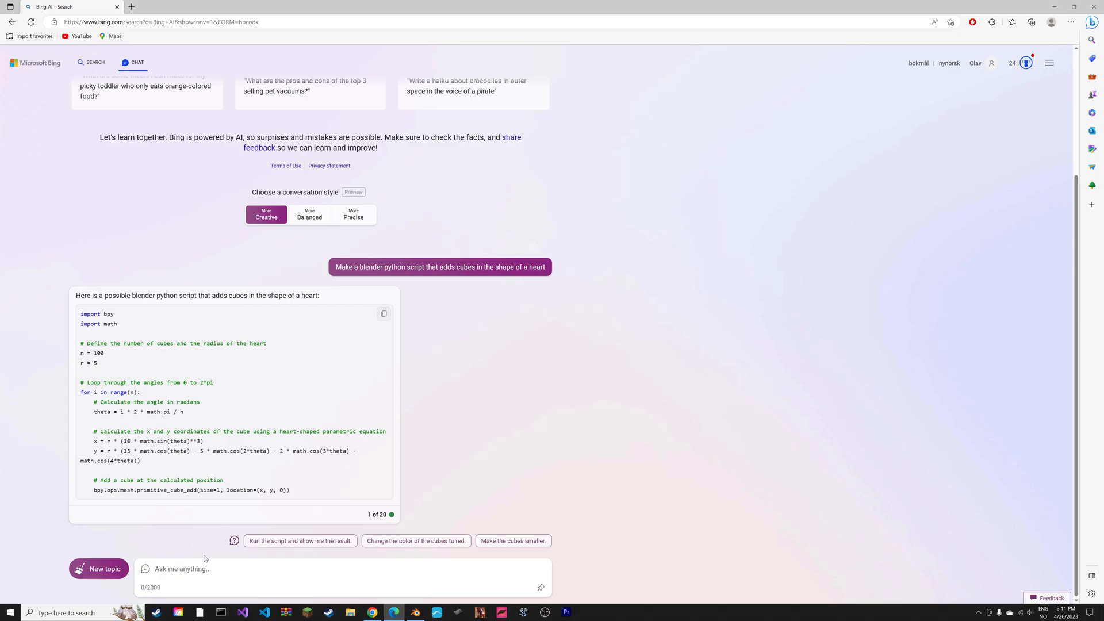
{"action": "left_click", "coordinate": [414, 612]}
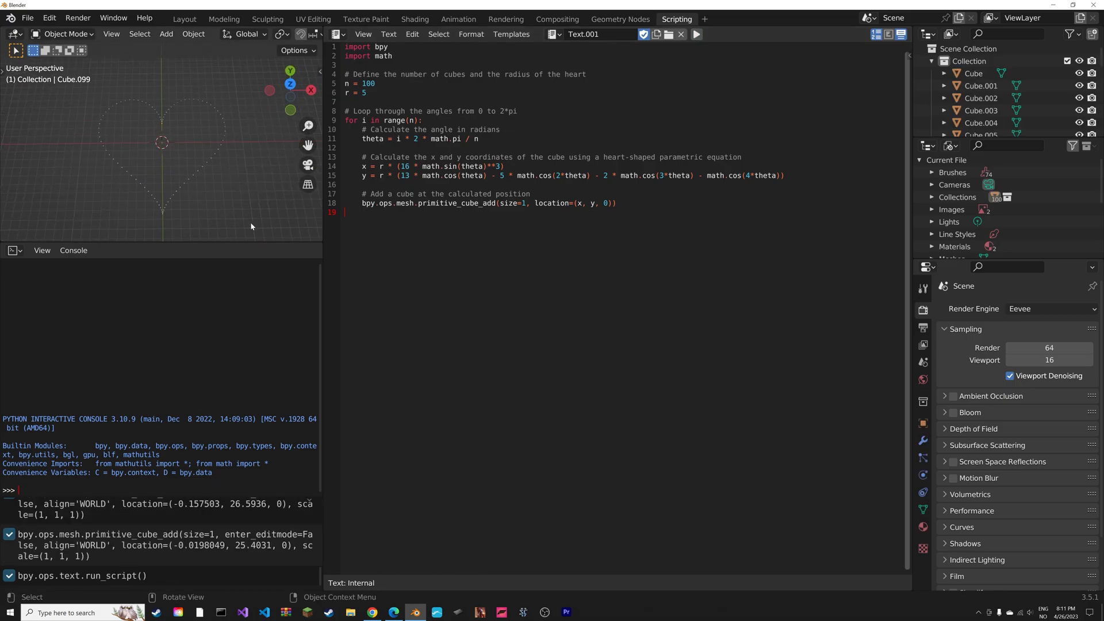
- Change the pivot point setting, then run the pasted vertex-based heart cube script
{"action": "left_click", "coordinate": [280, 34]}
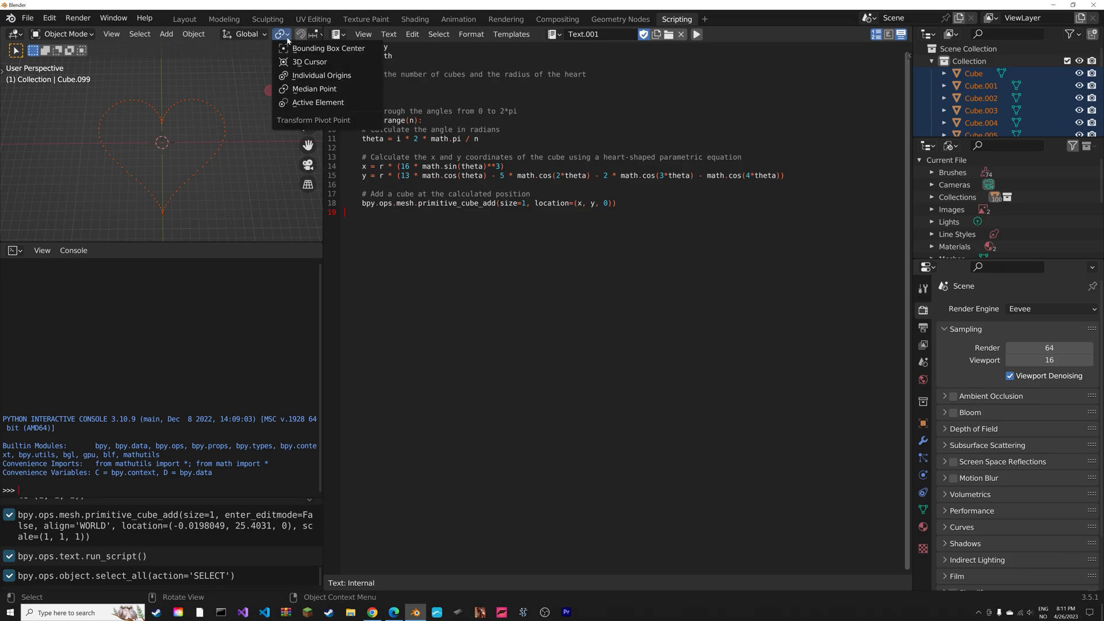
{"action": "left_click", "coordinate": [322, 76]}
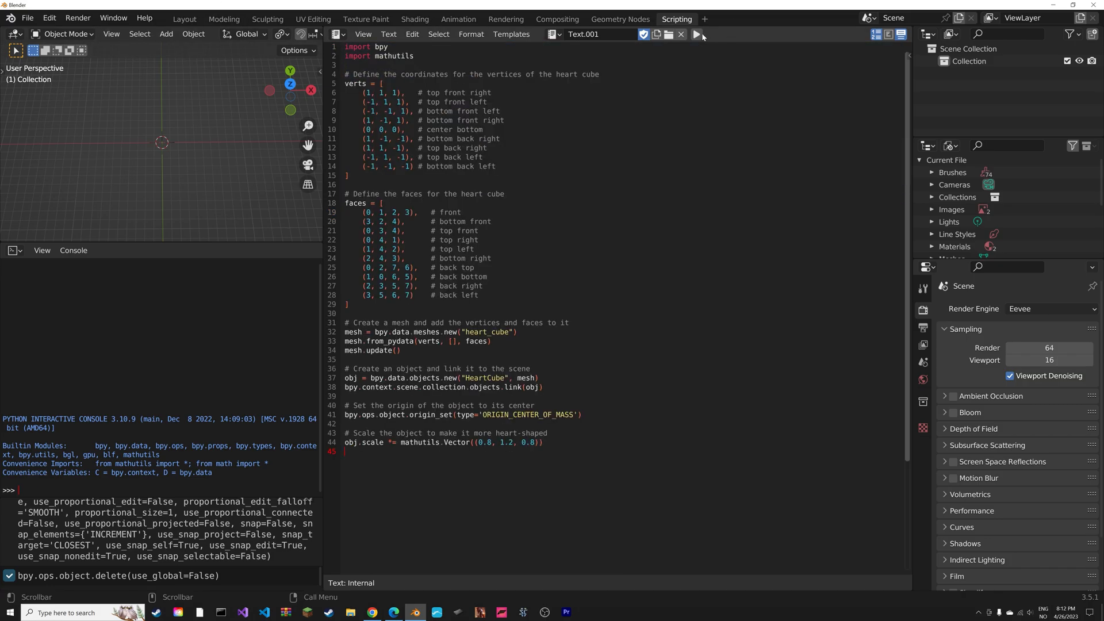
{"action": "left_click", "coordinate": [693, 33]}
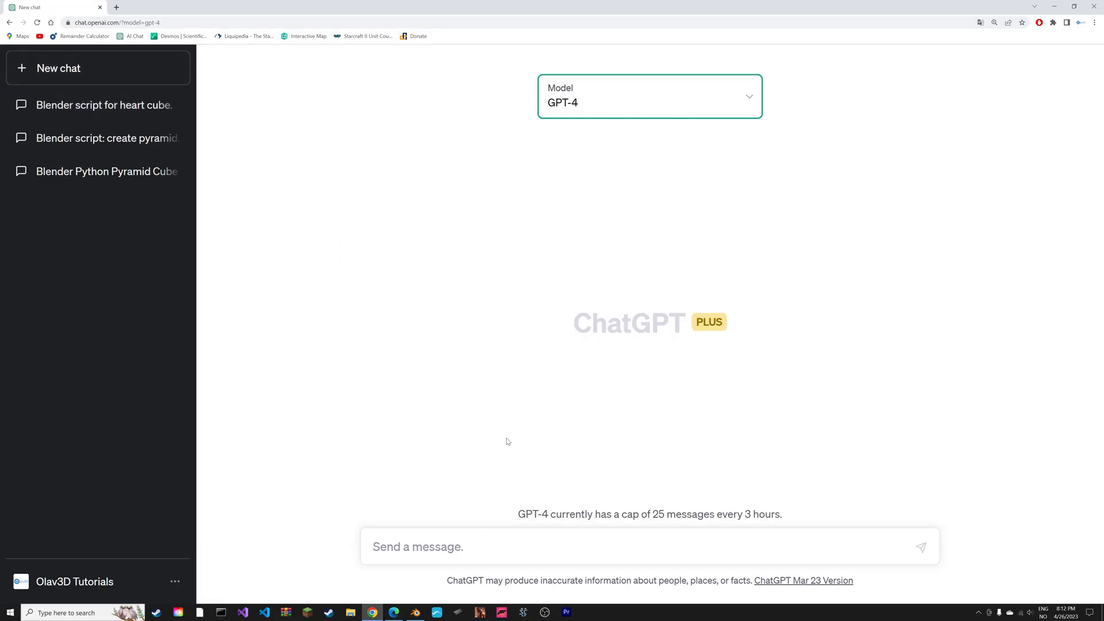
- Ask GPT-4 'Make a blender python script that adds cubes in the shape of a heart'
{"action": "type", "text": "Make a blender python script that adds cubes in the shape of a heart"}
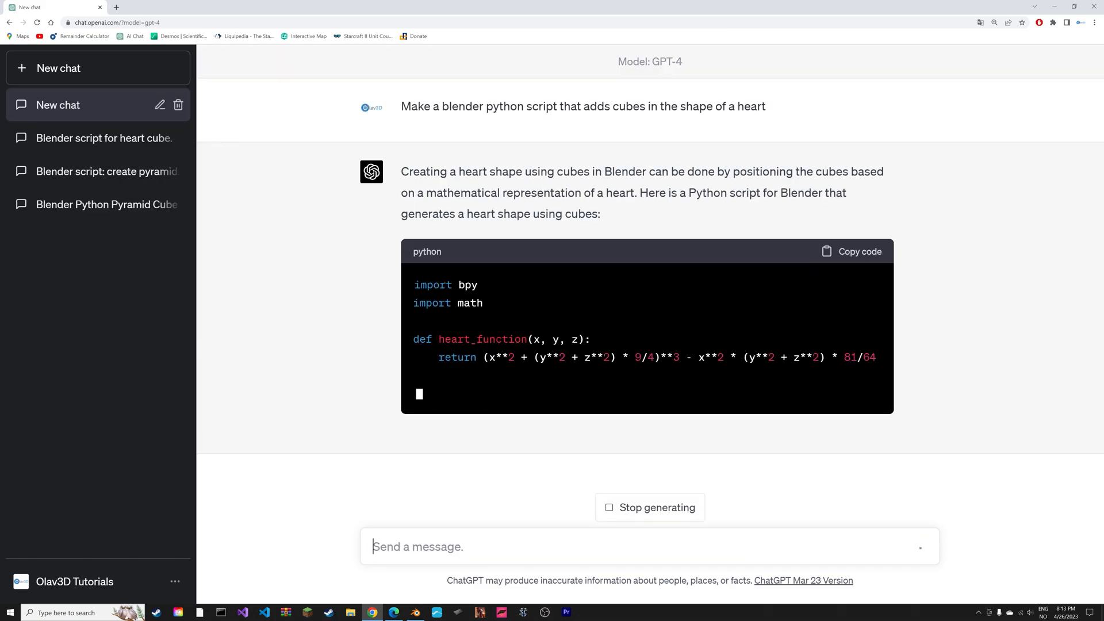
{"action": "scroll", "scroll_direction": "down", "scroll_amount": 3}
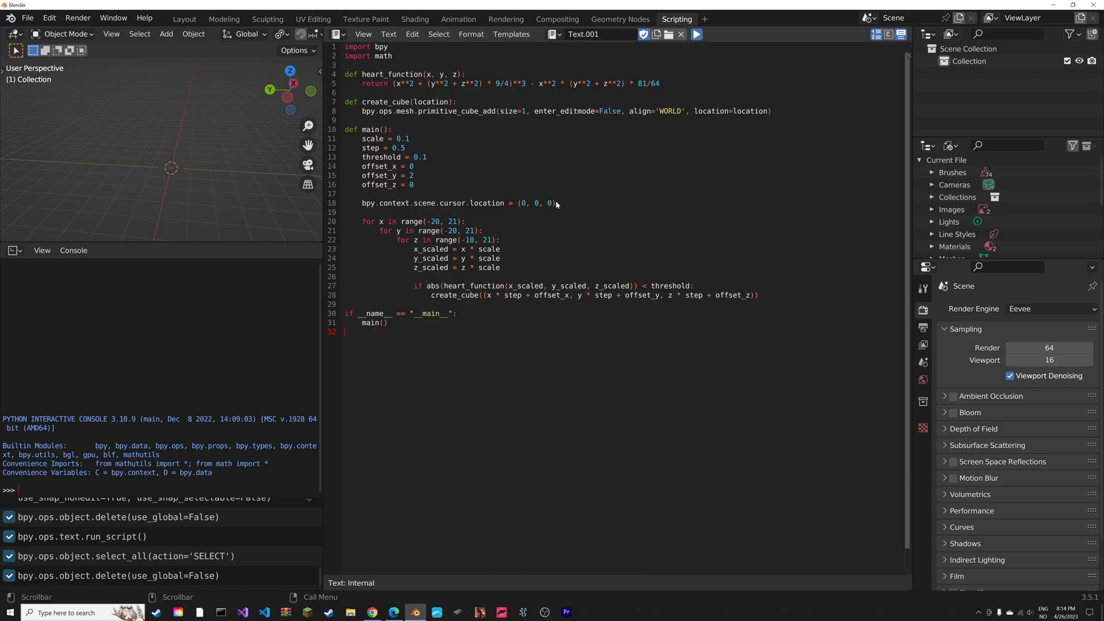
- Run GPT-4's heart-function script in Blender, then begin typing a follow-up to Bing
{"action": "left_click", "coordinate": [695, 34]}
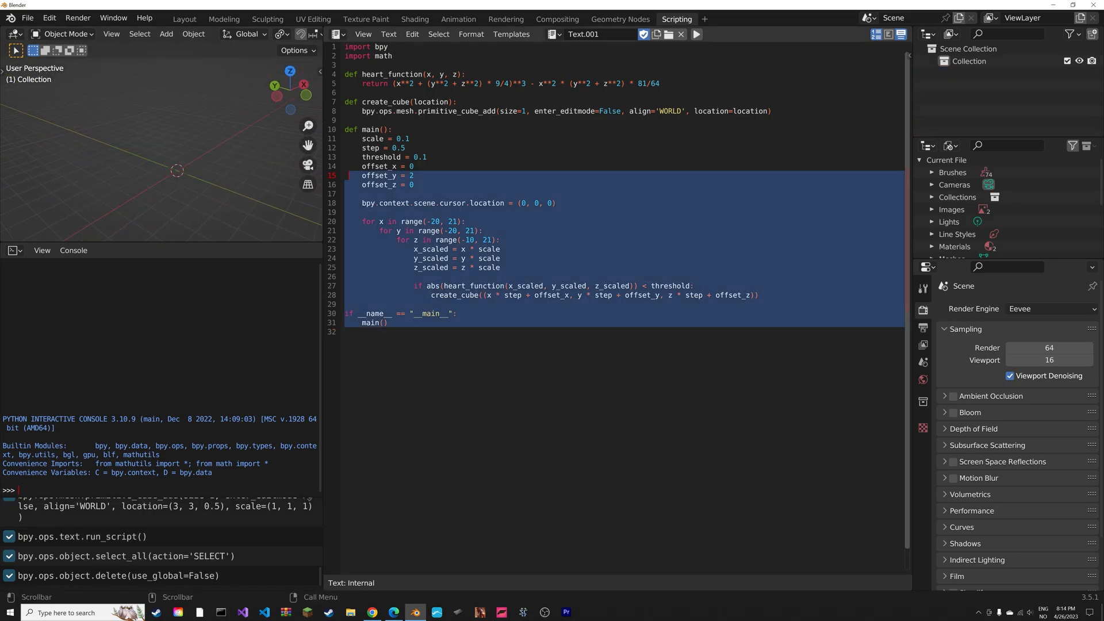
{"action": "type", "text": "cr"}
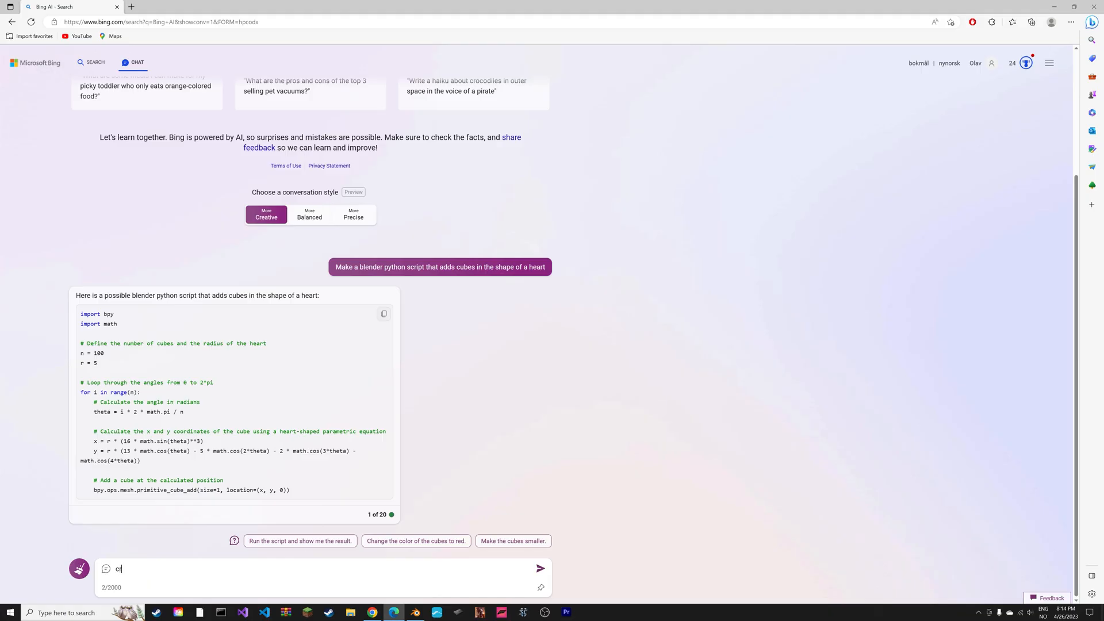
- Ask Bing Chat for a Blender add-on with a heart-of-cubes sidebar button, then copy the returned code
{"action": "type", "text": "Write a blender python addon that adds a button to the panel and that button adds cubes in the shape of a heart"}
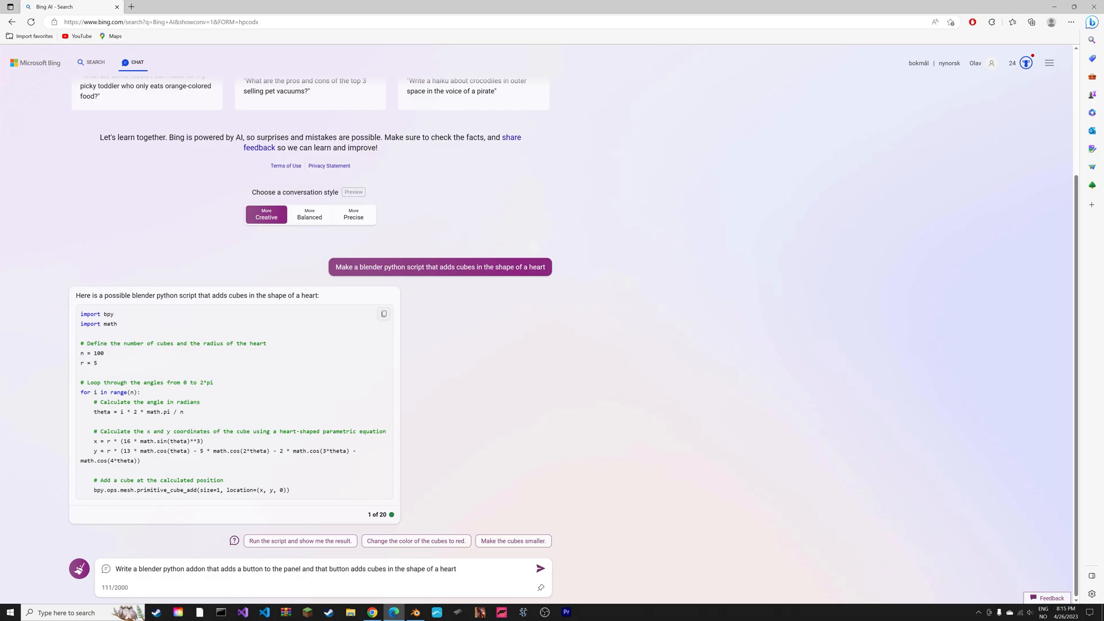
{"action": "left_click", "coordinate": [539, 569]}
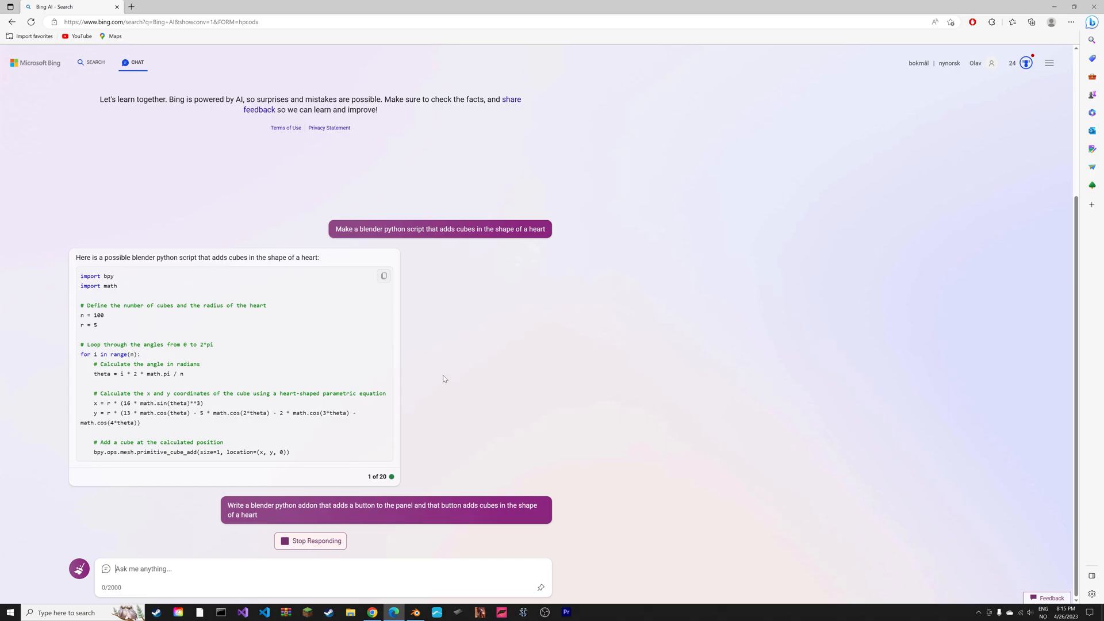
{"action": "mouse_move", "coordinate": [437, 367]}
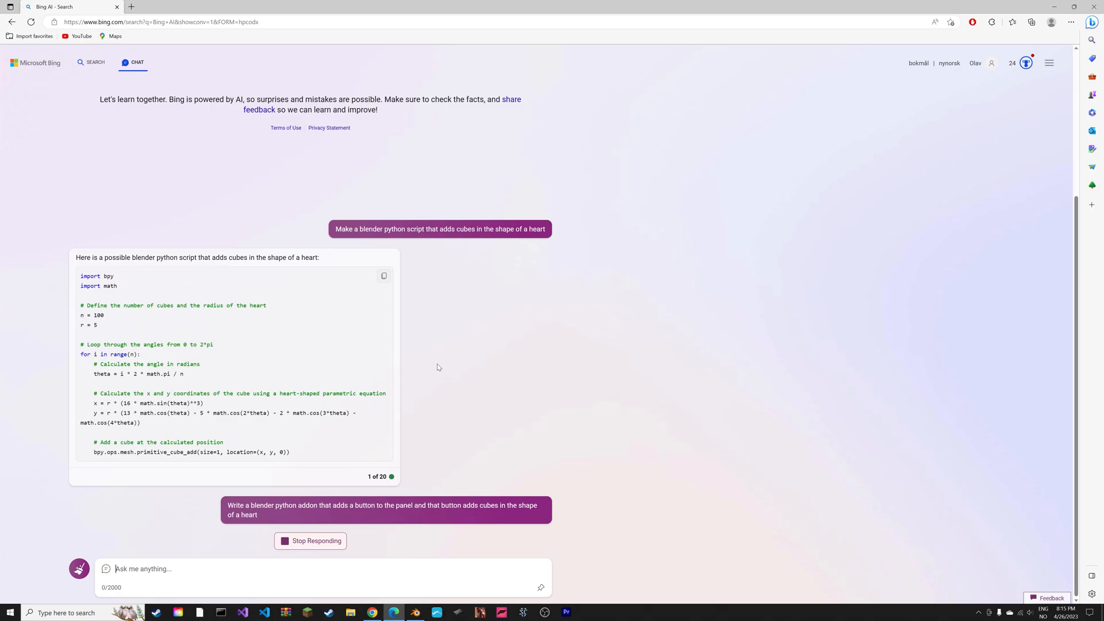
{"action": "scroll", "scroll_direction": "down", "scroll_amount": 3}
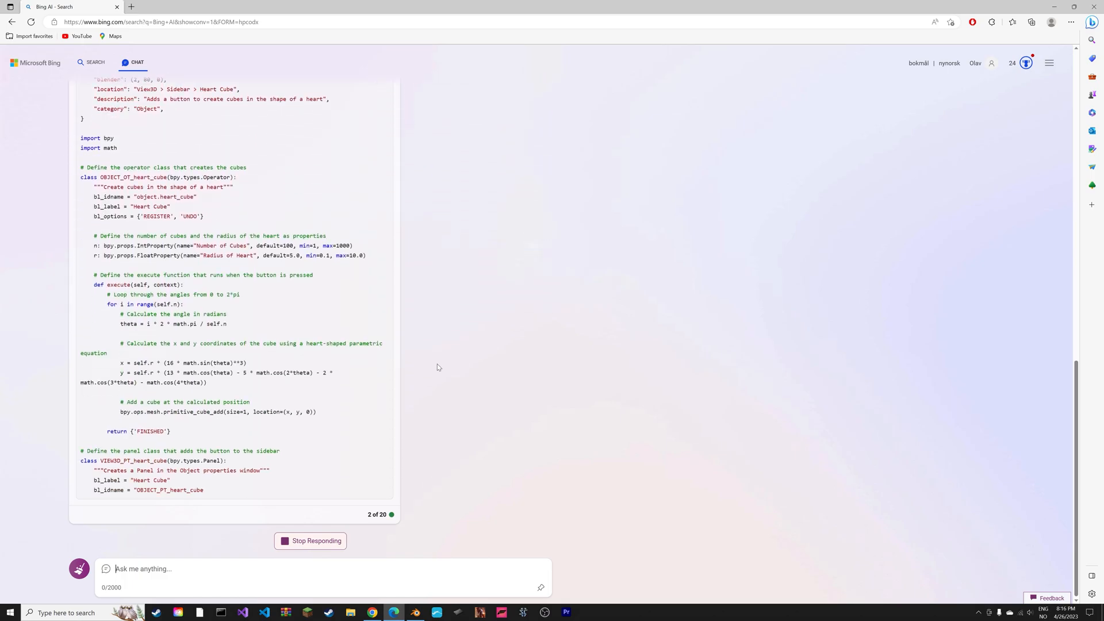
{"action": "scroll", "scroll_direction": "down", "scroll_amount": 3}
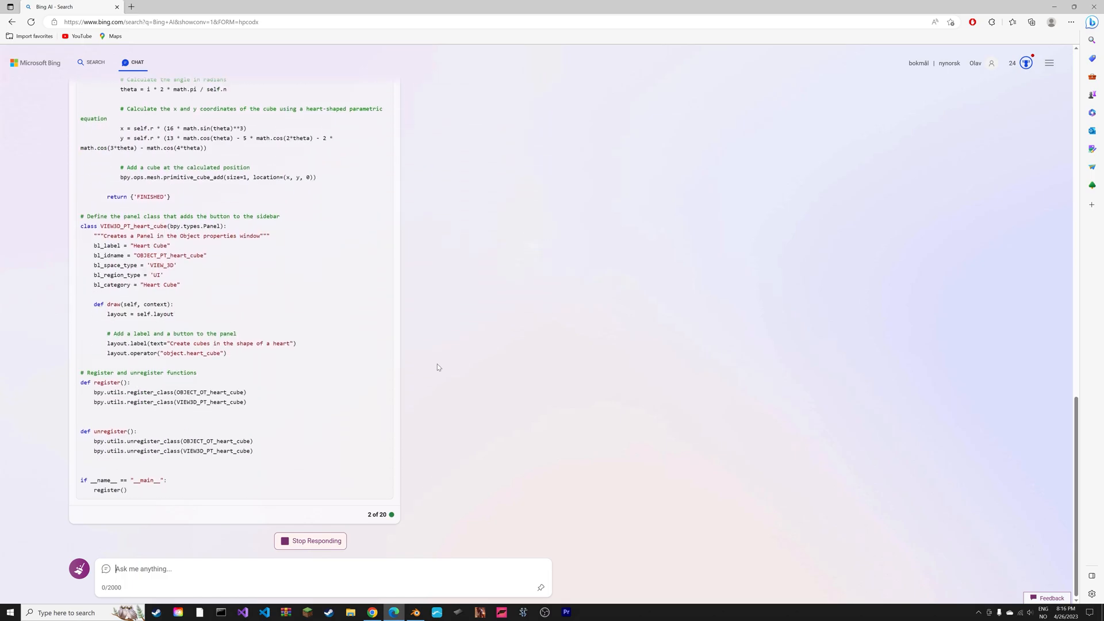
{"action": "scroll", "scroll_direction": "up", "scroll_amount": 3}
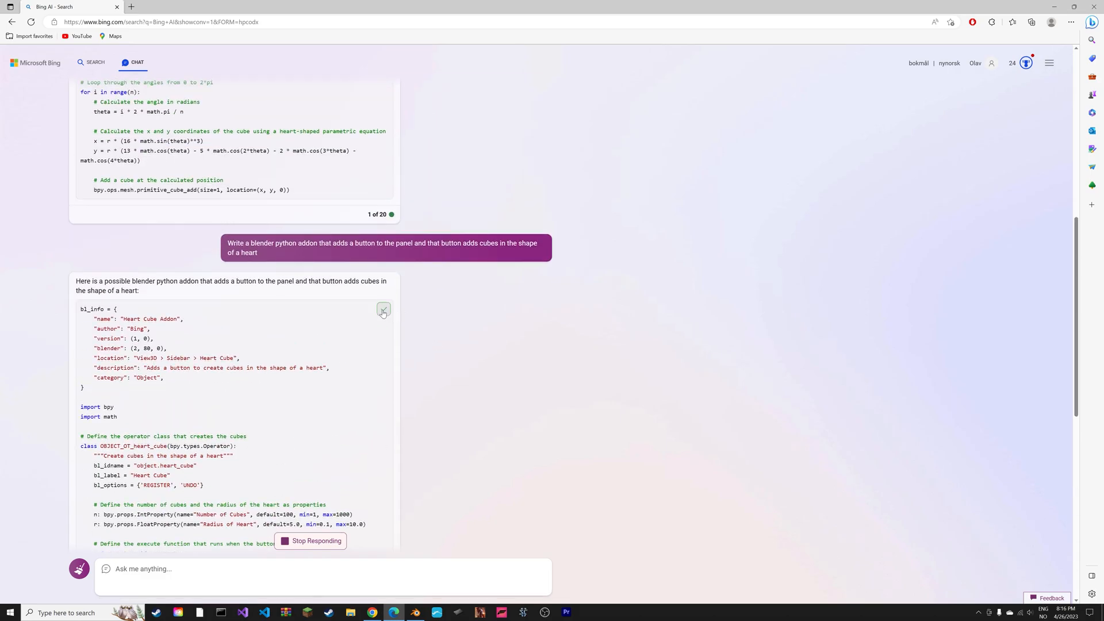
{"action": "left_click", "coordinate": [415, 617]}
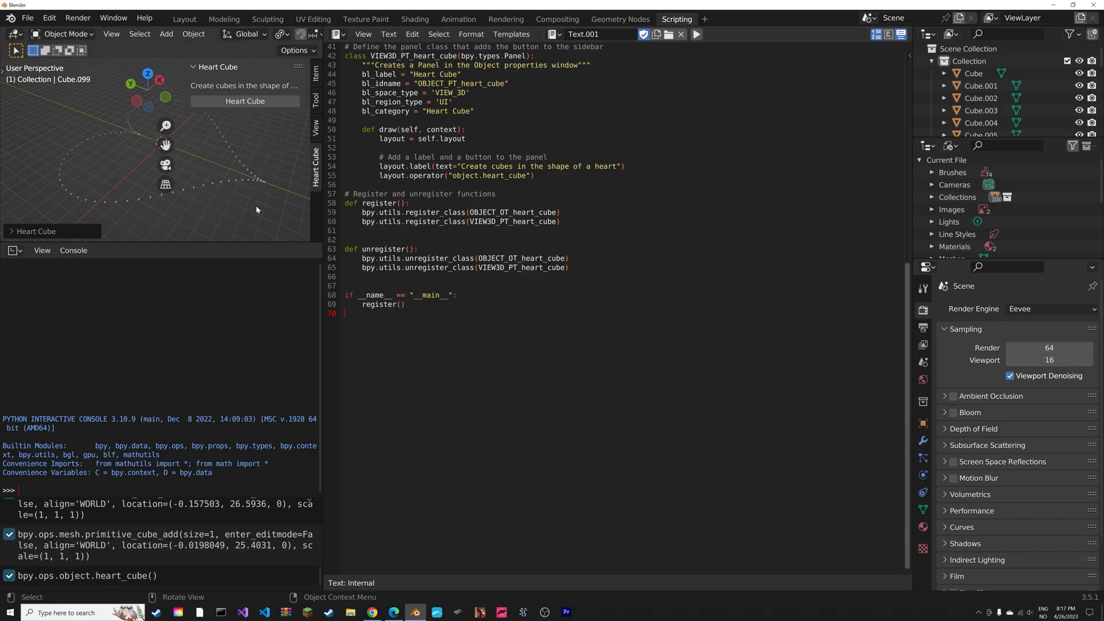
- Switch from the browser to Blender to install the copied Heart Cube add-on
{"action": "key", "text": "alt+tab"}
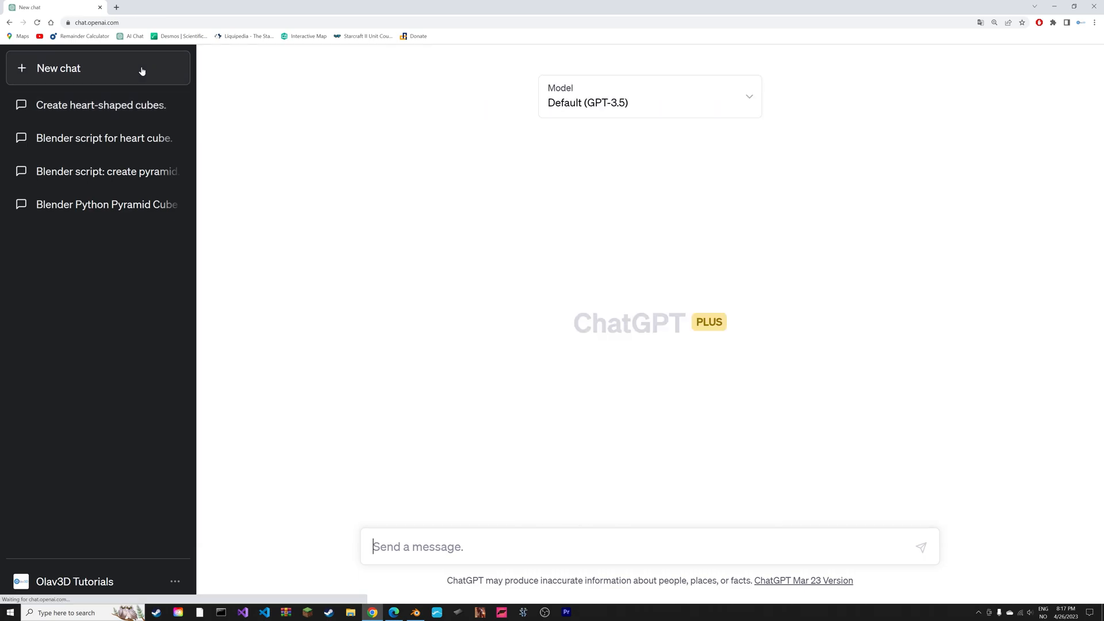
- Start a new ChatGPT conversation using the Default (GPT-3.5) model
{"action": "left_click", "coordinate": [649, 97]}
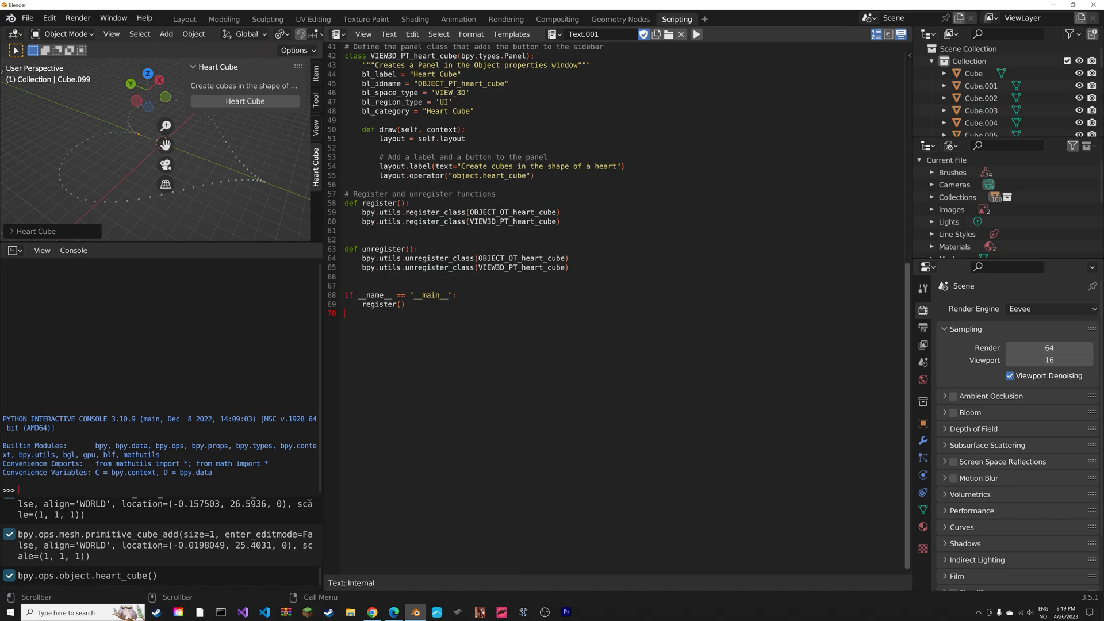
- Run the Cube Heart add-on script from a new text block and add a cube heart
{"action": "left_click", "coordinate": [388, 34]}
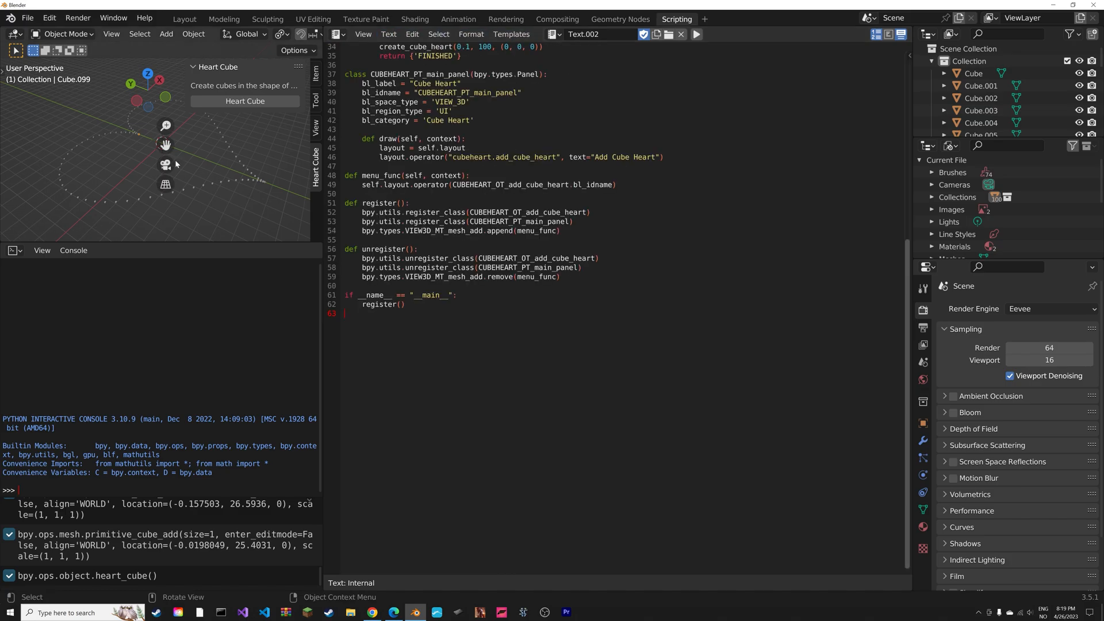
{"action": "left_click", "coordinate": [694, 34]}
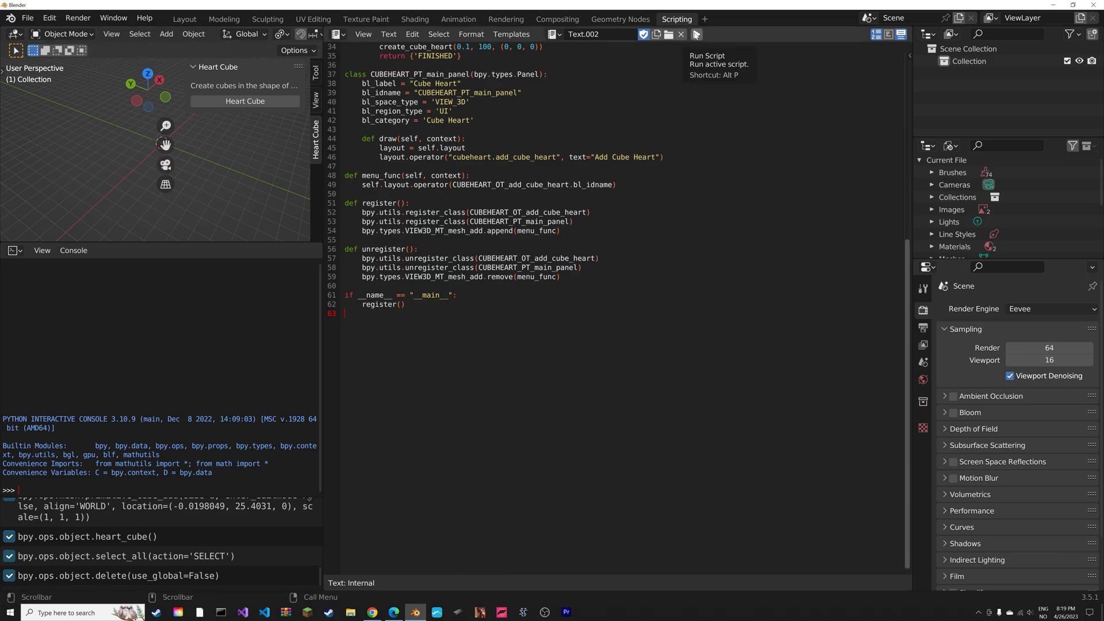
{"action": "left_click", "coordinate": [695, 33]}
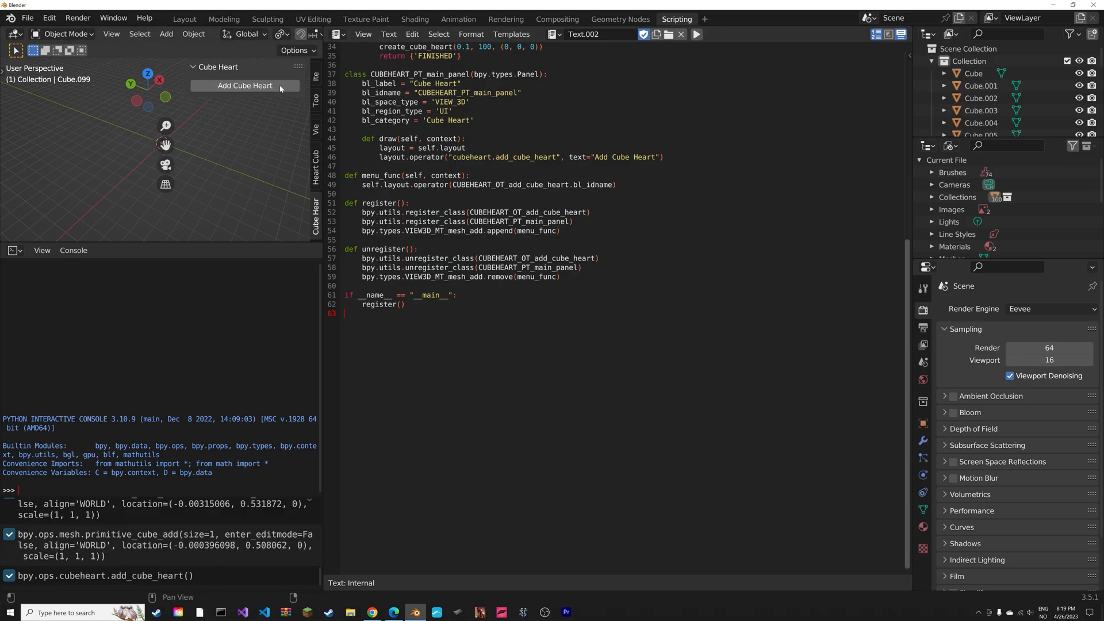
{"action": "left_click", "coordinate": [980, 98]}
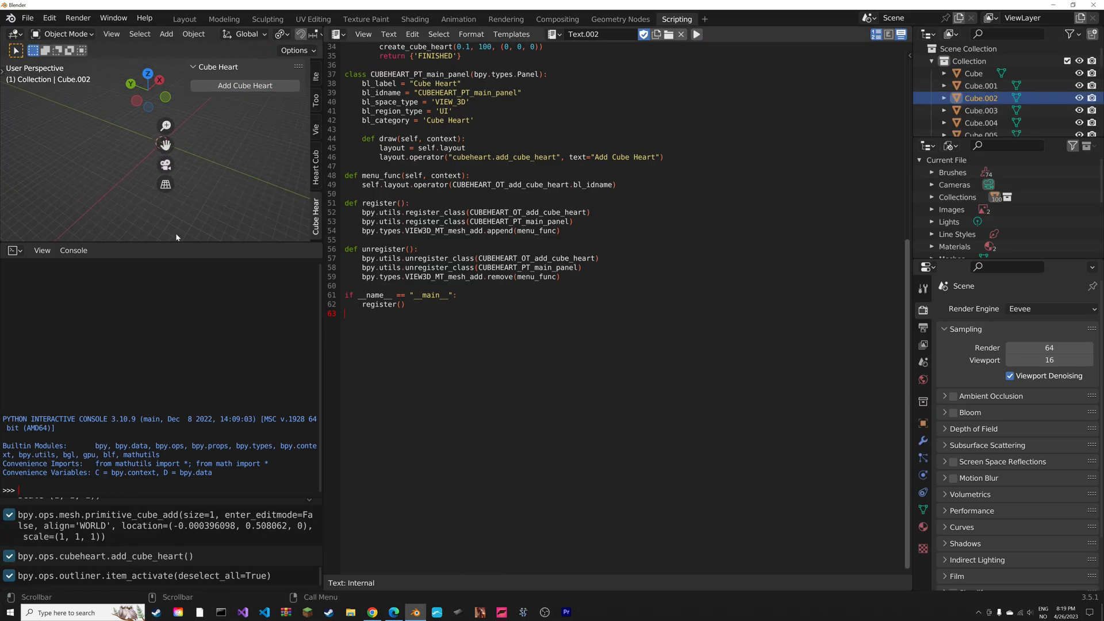
{"action": "left_click", "coordinate": [244, 85]}
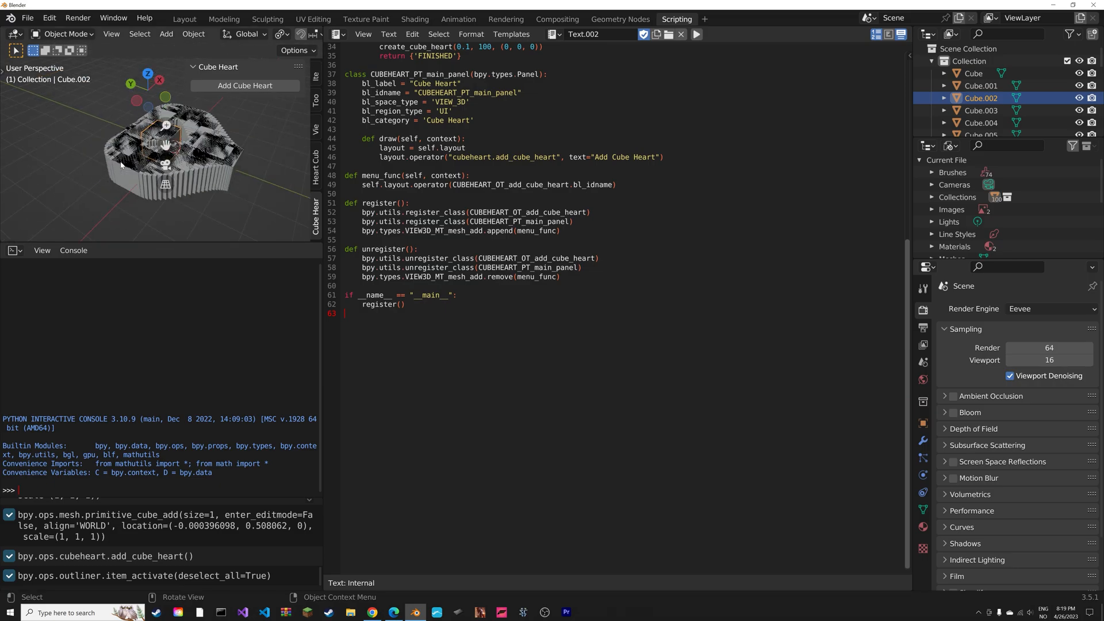